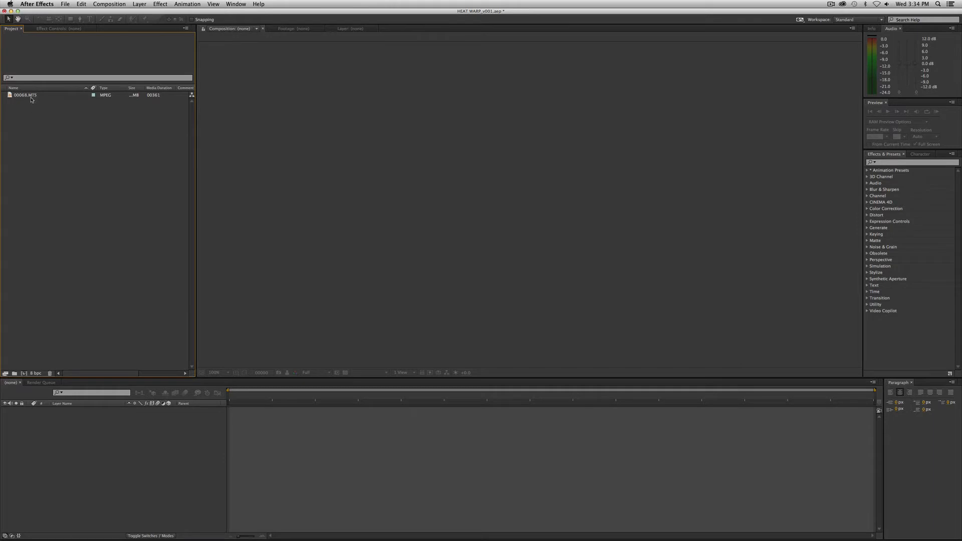
Create a composition named 00068 from the 00068.MTS pier footage
{"action": "left_click", "coordinate": [24, 95]}
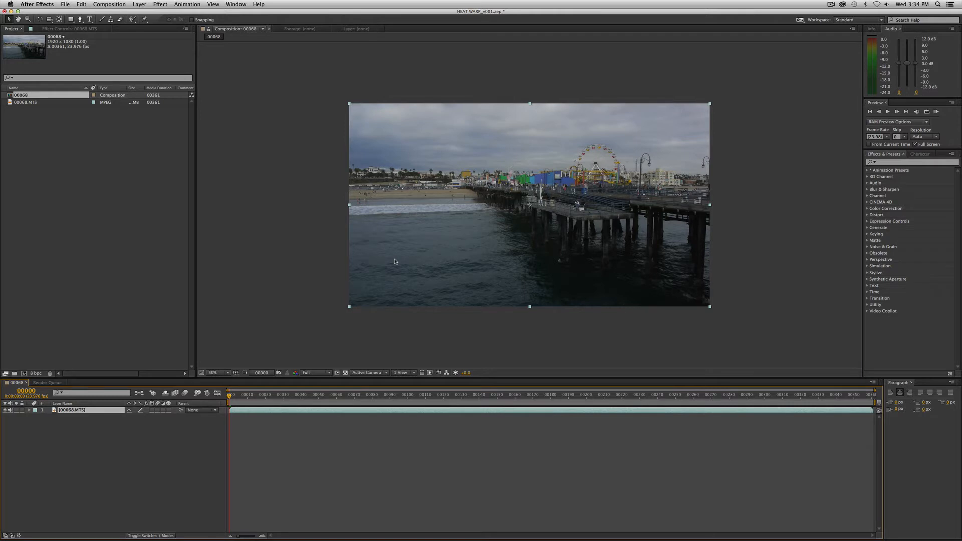
{"action": "mouse_move", "coordinate": [134, 400]}
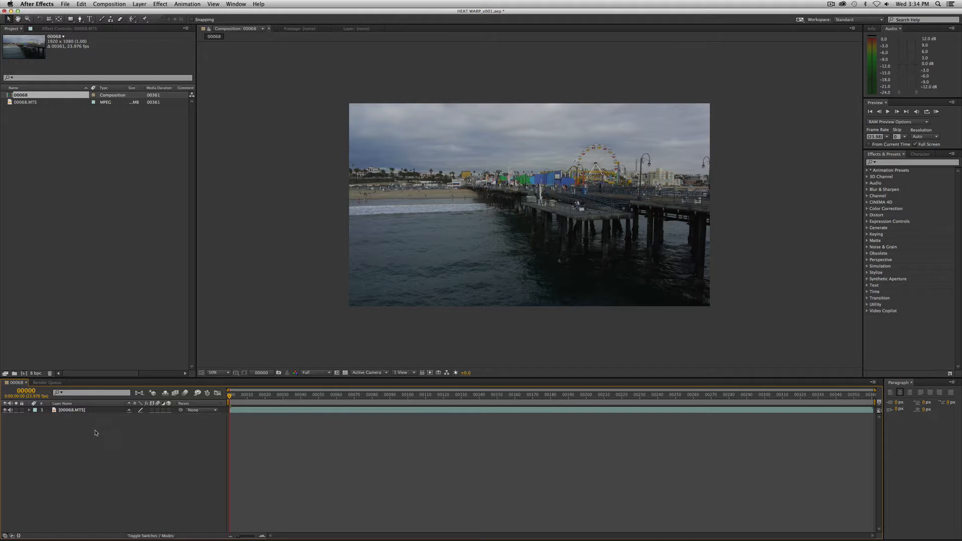
Add an adjustment layer above the footage and name it Heat Warp
{"action": "right_click", "coordinate": [95, 433]}
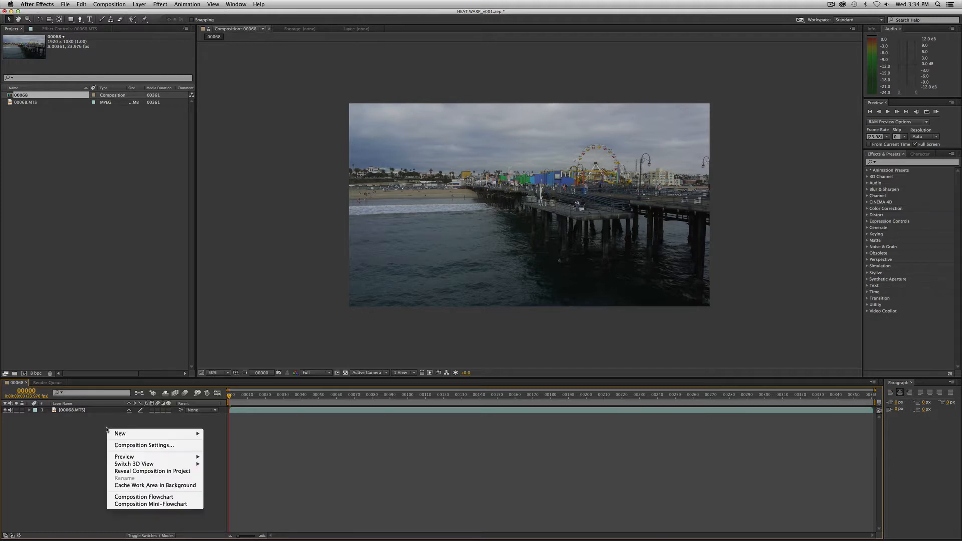
{"action": "mouse_move", "coordinate": [120, 434]}
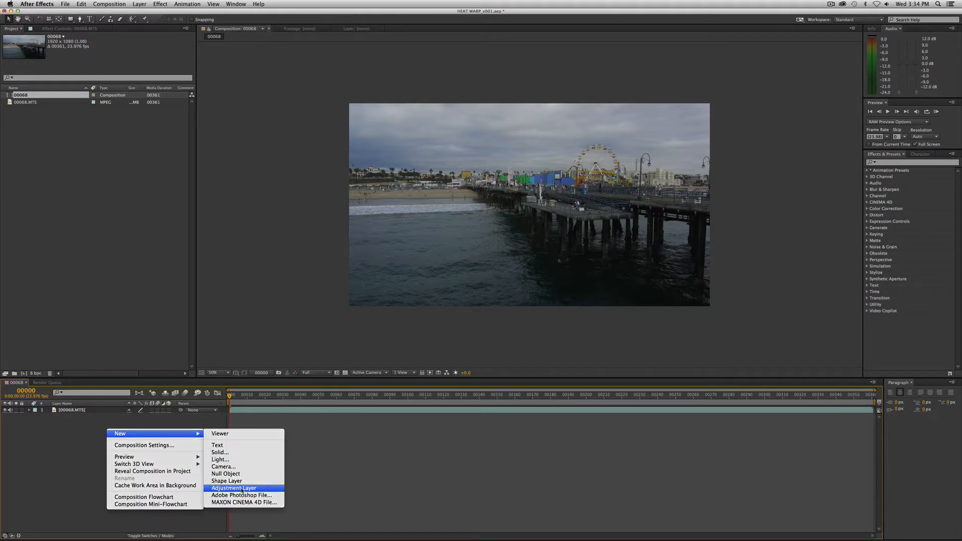
{"action": "left_click", "coordinate": [234, 488]}
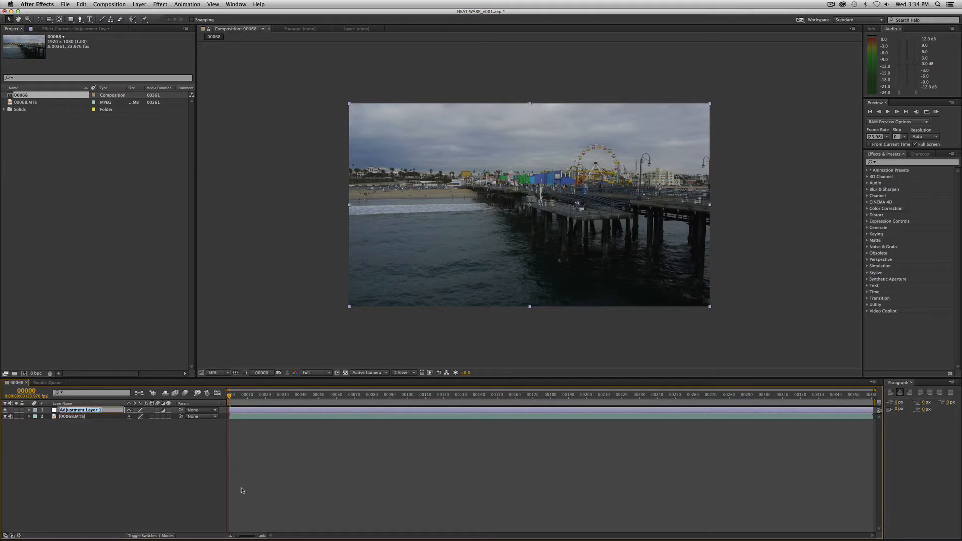
{"action": "type", "text": "Heat Warp"}
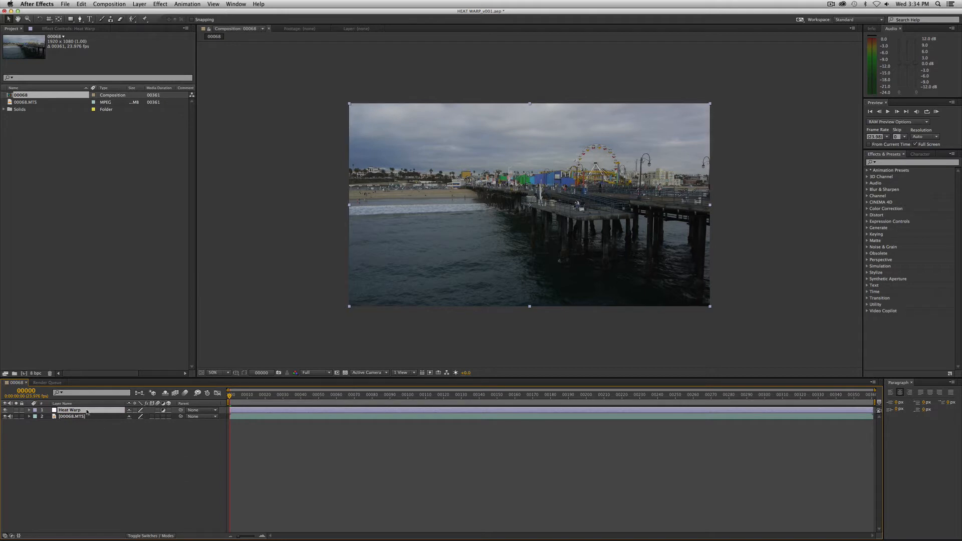
Apply the Distort > Turbulent Displace effect to the Heat Warp layer
{"action": "right_click", "coordinate": [71, 410]}
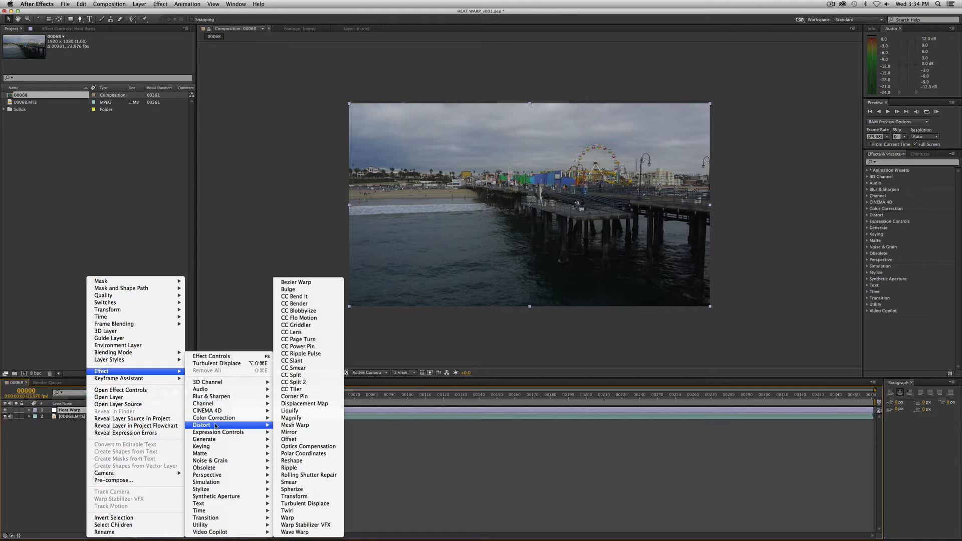
{"action": "mouse_move", "coordinate": [305, 504]}
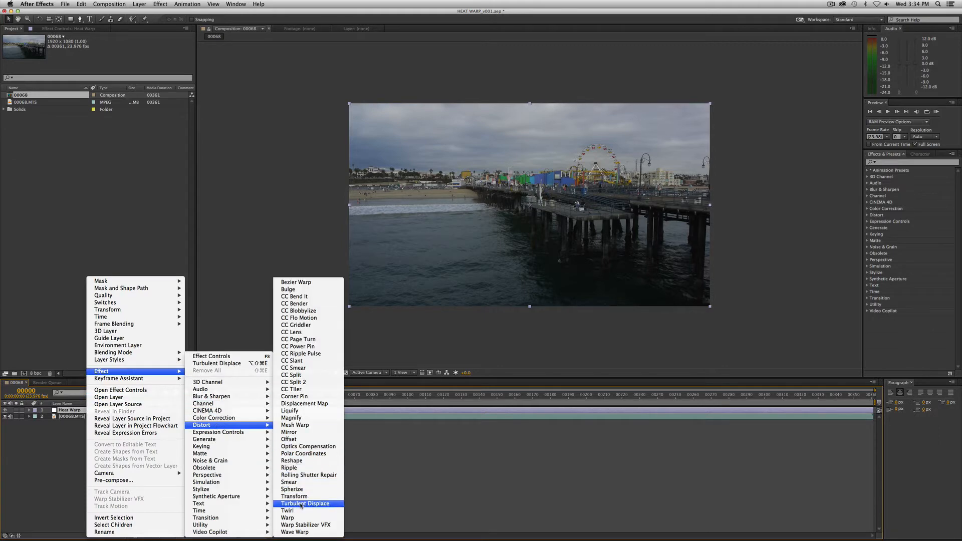
{"action": "left_click", "coordinate": [306, 503]}
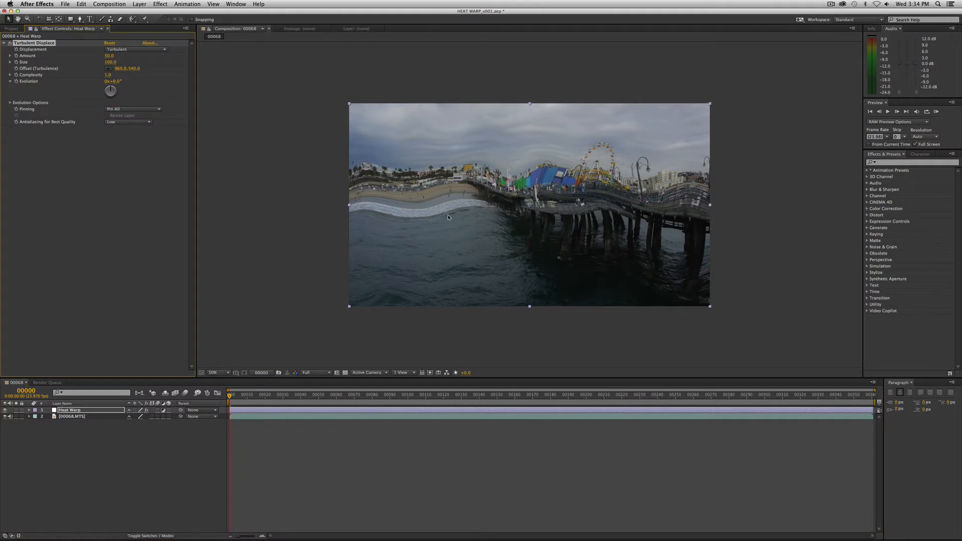
{"action": "mouse_move", "coordinate": [593, 246]}
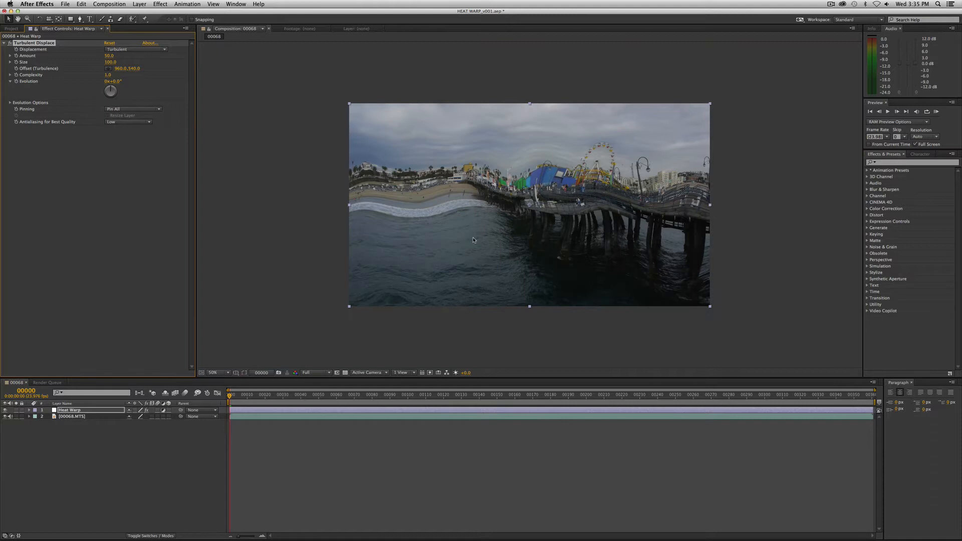
{"action": "mouse_move", "coordinate": [252, 120]}
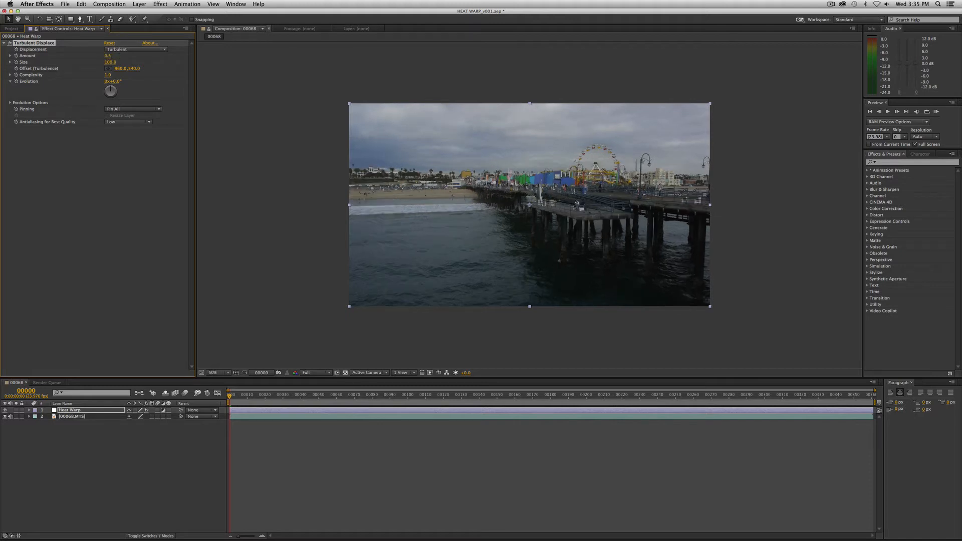
Set Turbulent Displace Size to 75.0 and expand Evolution Options
{"action": "left_click", "coordinate": [110, 62]}
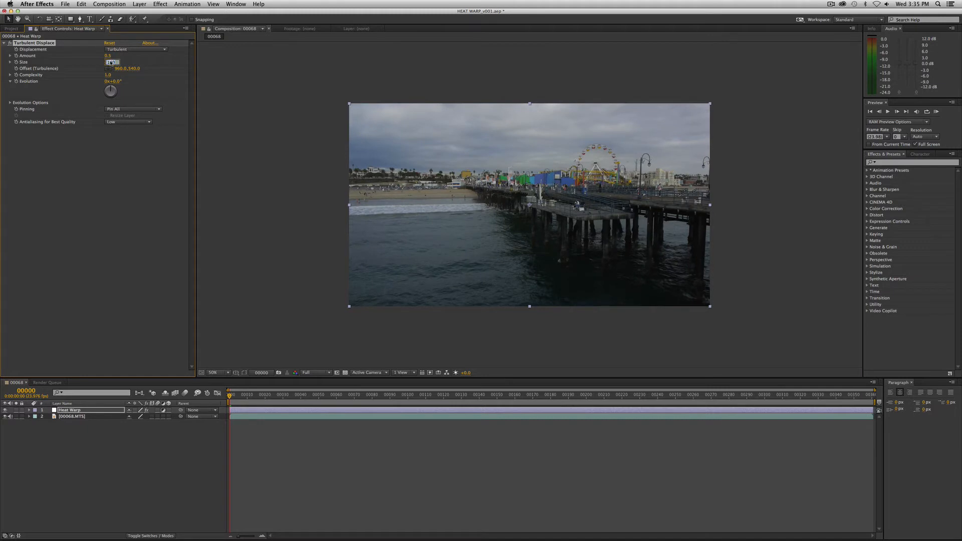
{"action": "type", "text": "75.0"}
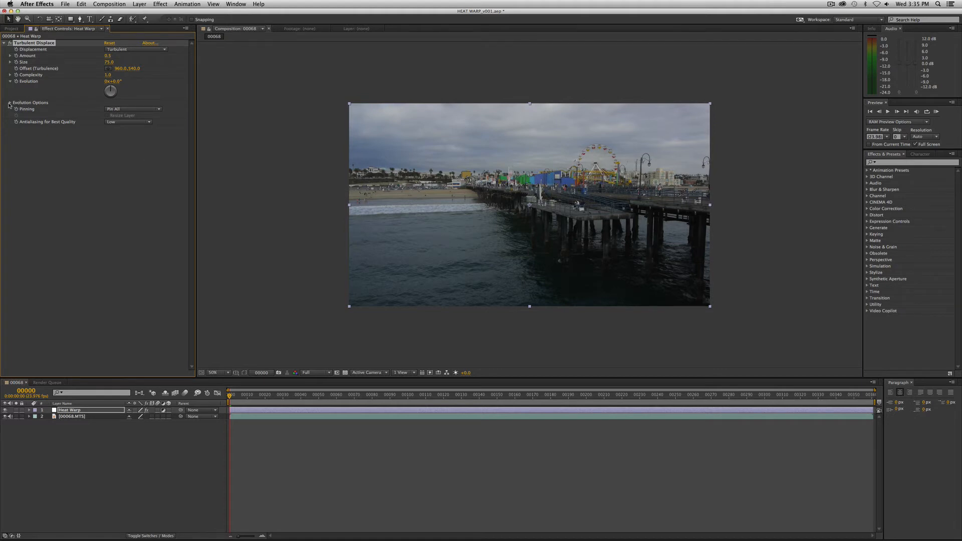
{"action": "left_click", "coordinate": [10, 102]}
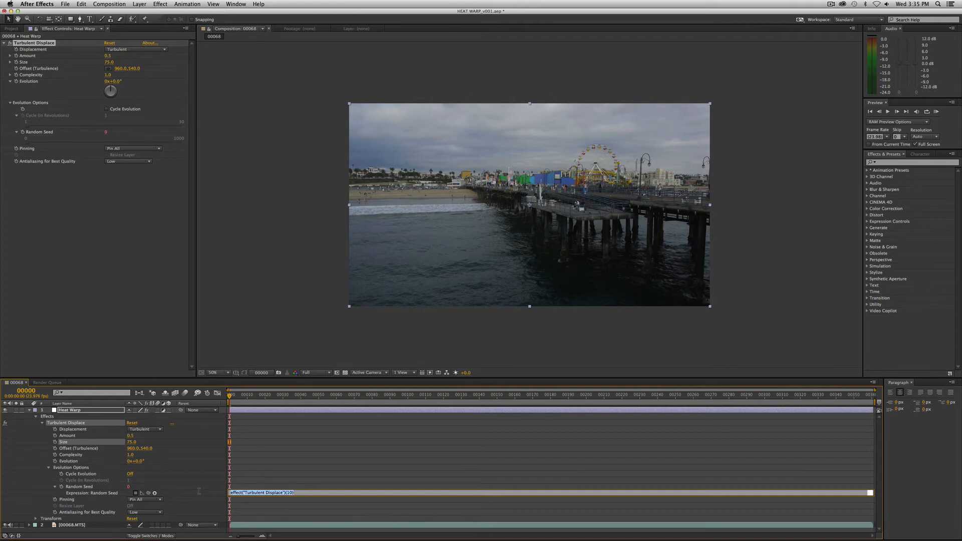
Enter the expression time*2 for the Random Seed
{"action": "type", "text": "time*"}
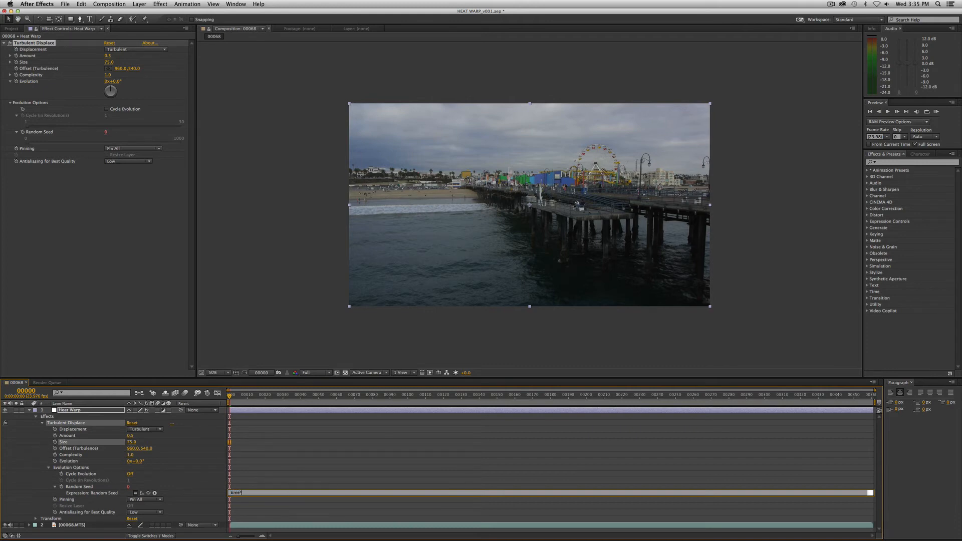
{"action": "type", "text": "2"}
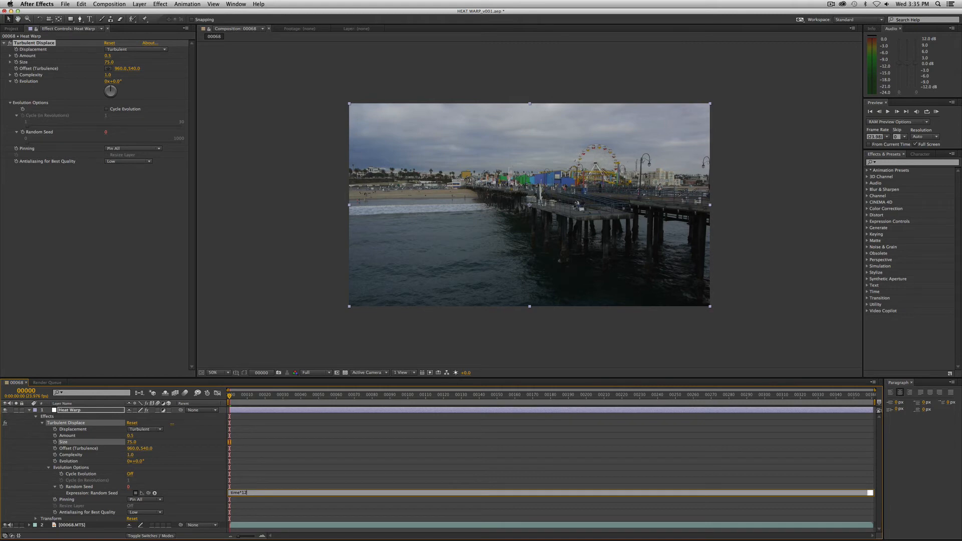